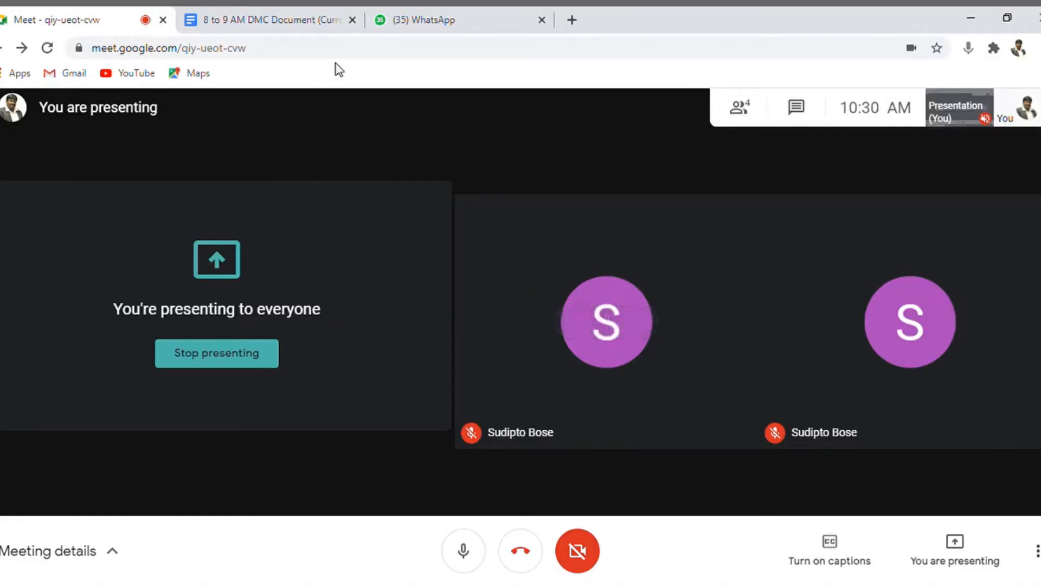
- Switch from the Meet screen to the '8 to 9 AM DMC Document' tab
left_click(265, 20)
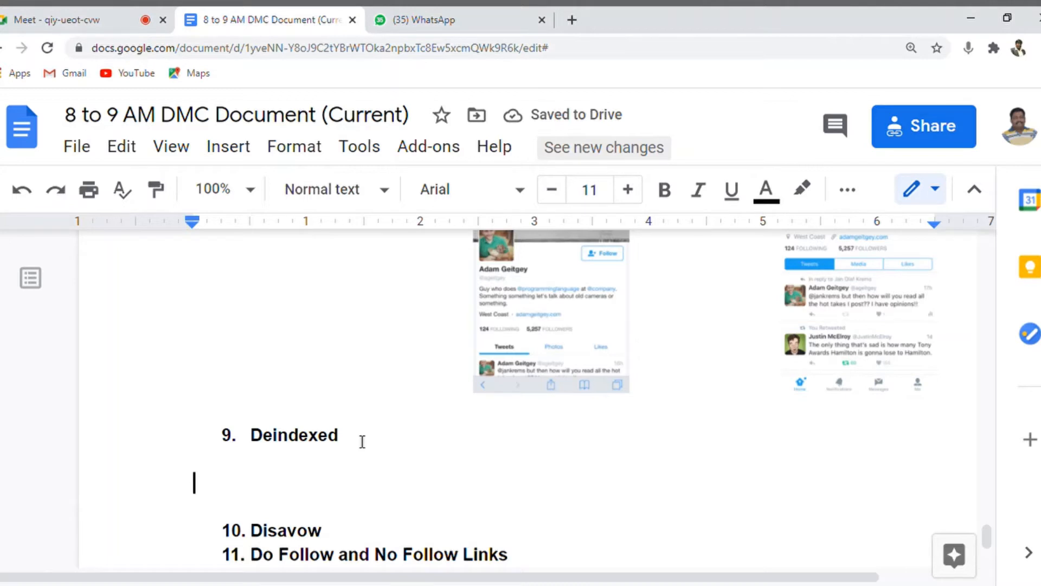
- Write 'Removing the website or URL from the search engine database.' under the Deindexed heading
type("Removing the we")
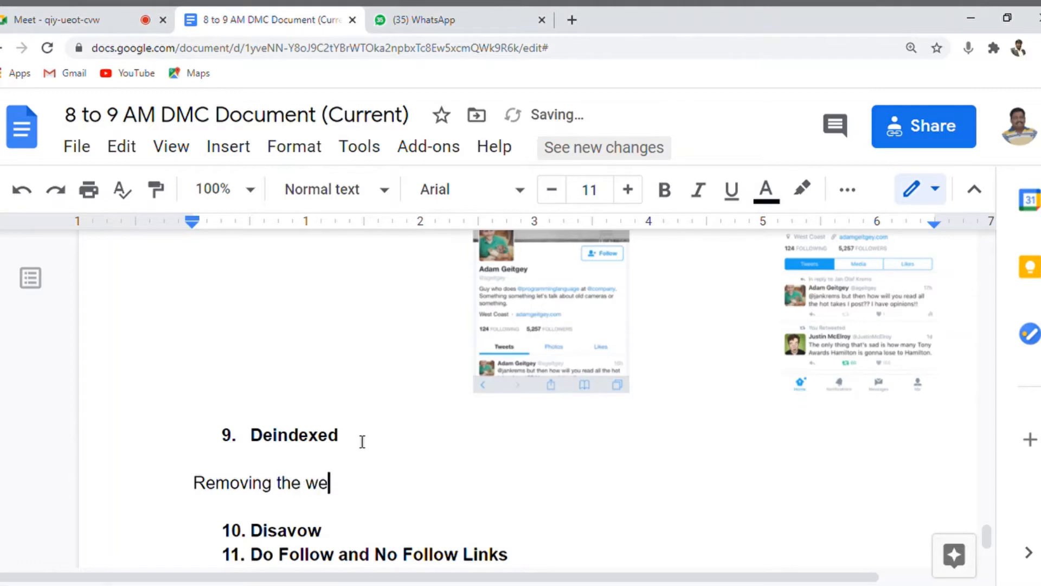
type("bsite or URL")
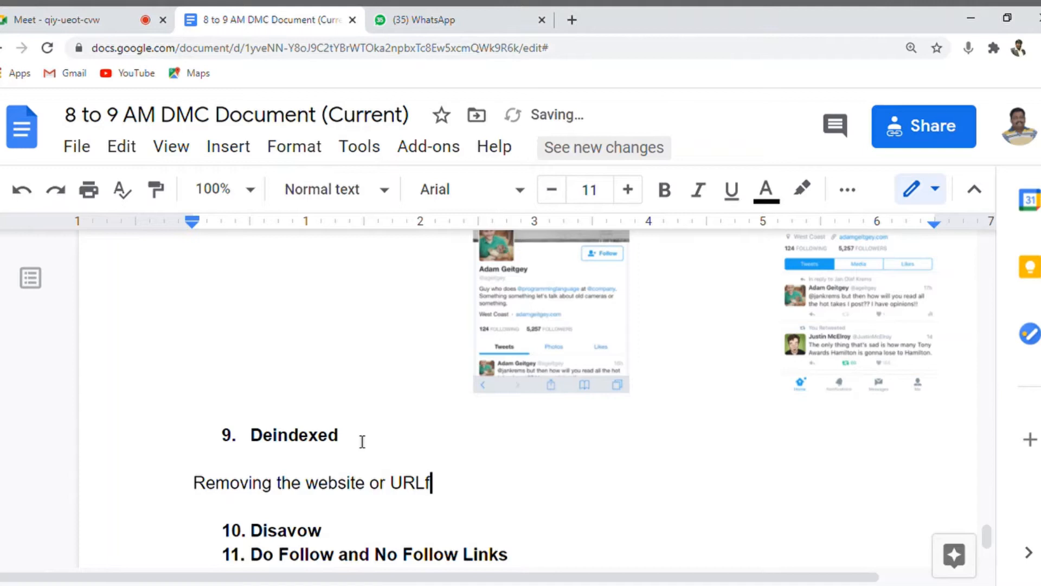
type("from")
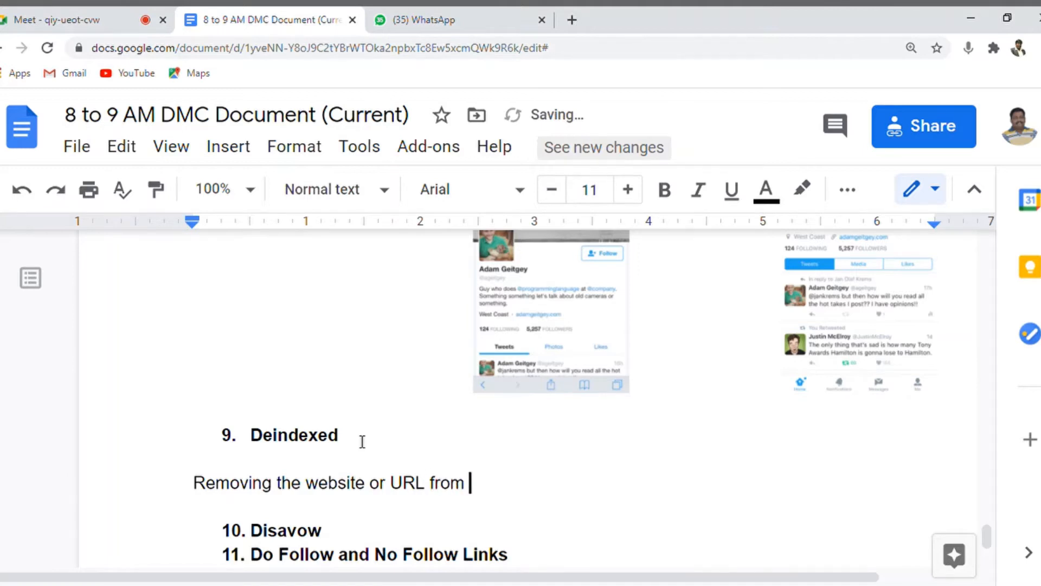
type("search engine")
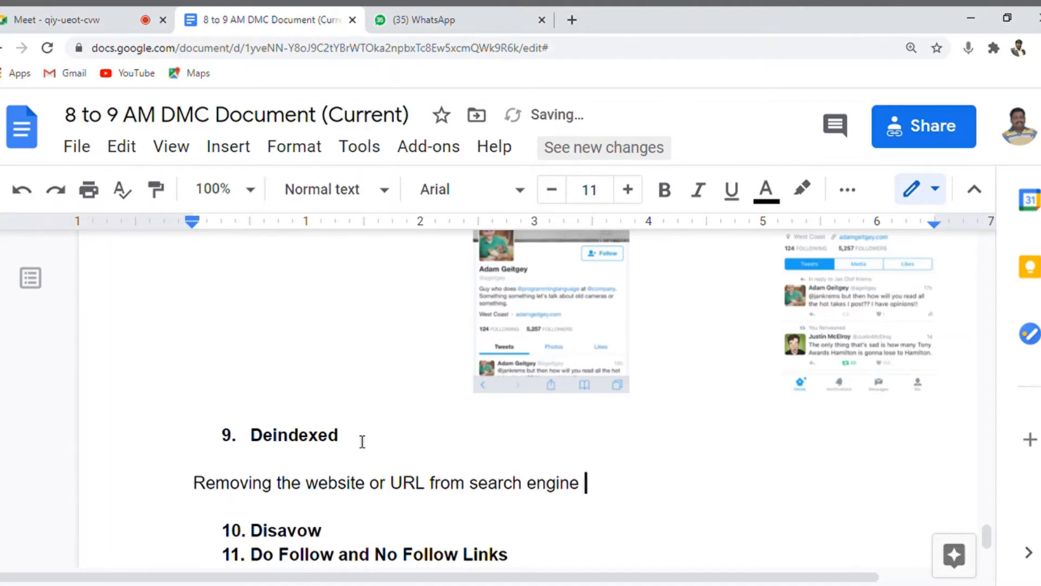
type("databs")
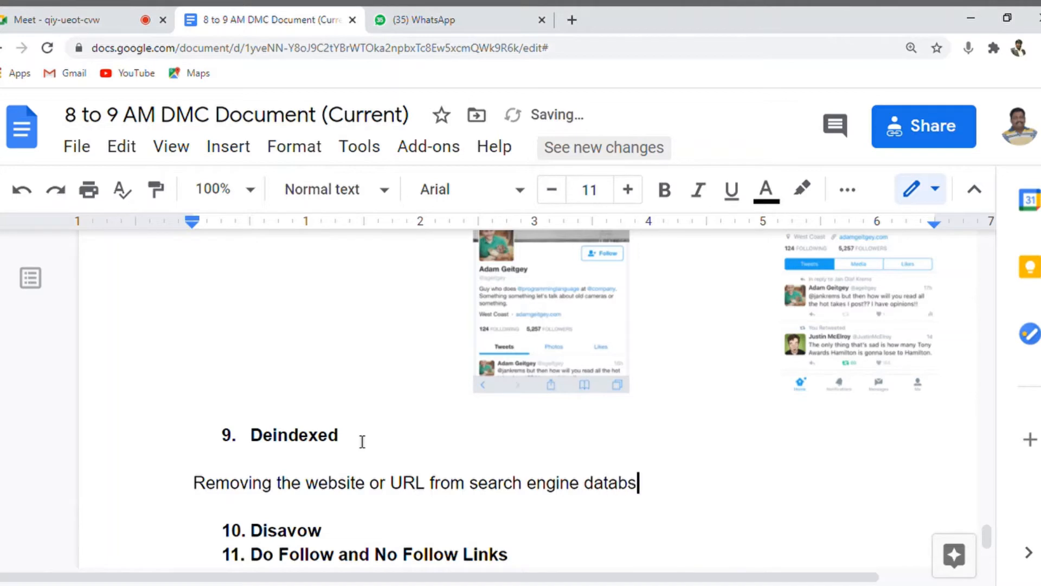
type("ase.")
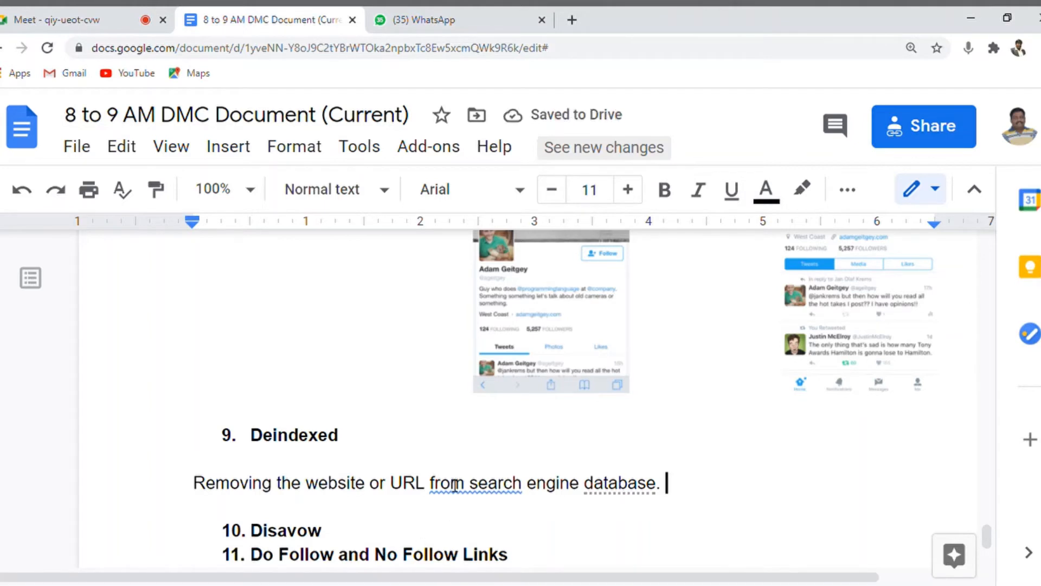
type("the")
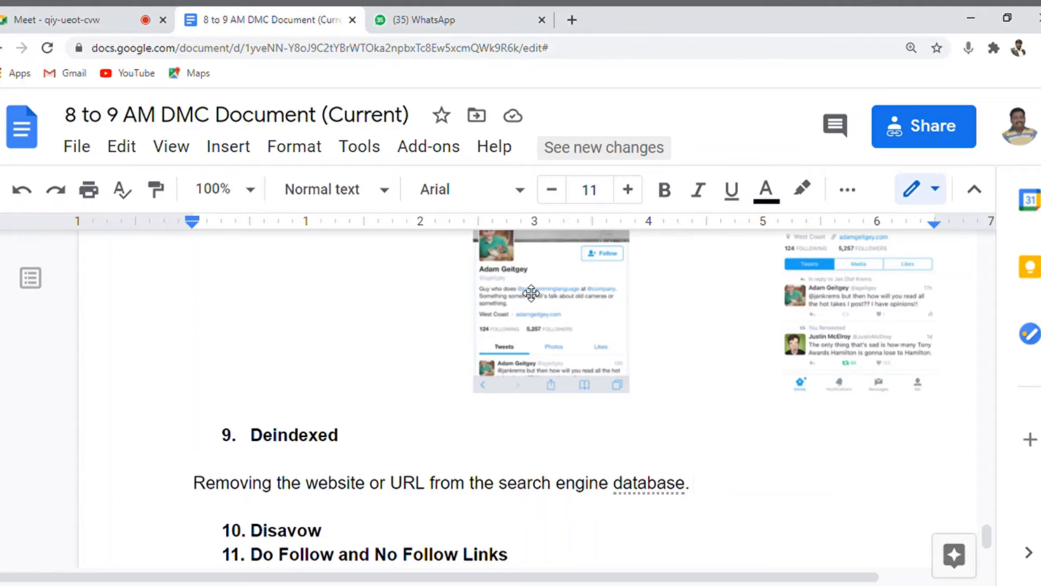
- Append 'Once the content is ready with quality.' to the definition and open a new blank tab
type("Once the")
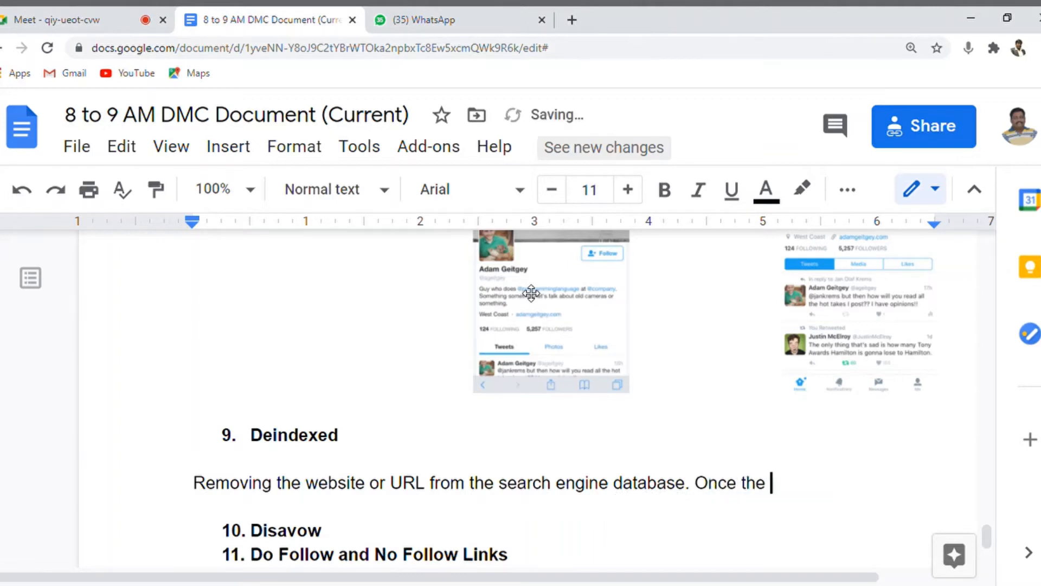
type("content is ready with")
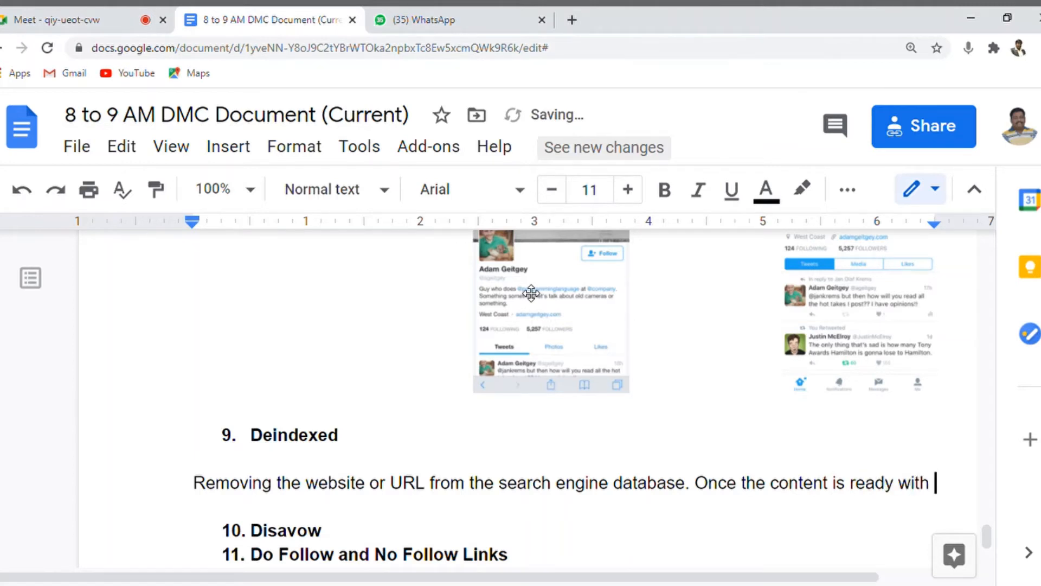
type("quality.")
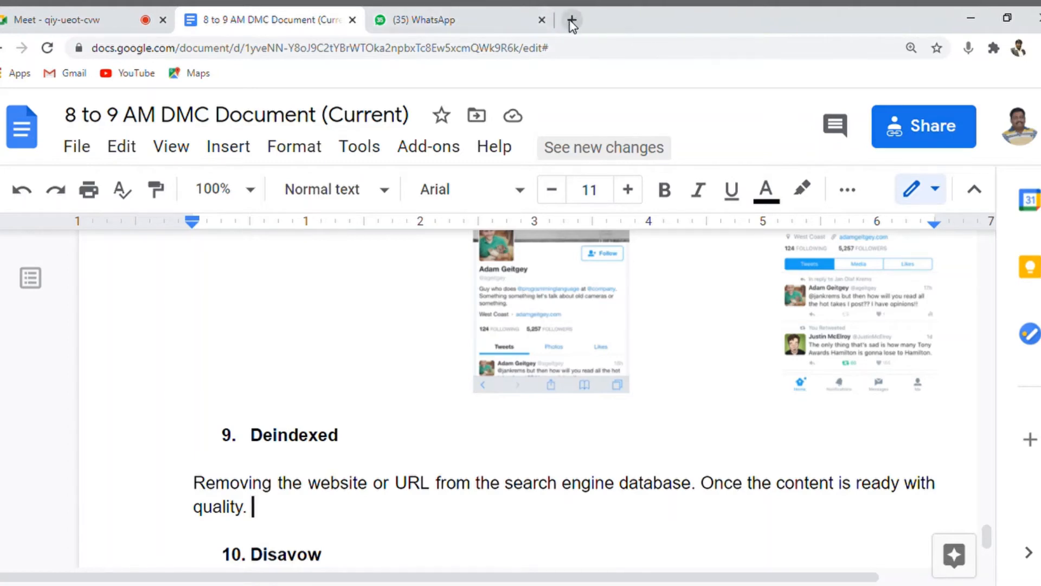
left_click(570, 20)
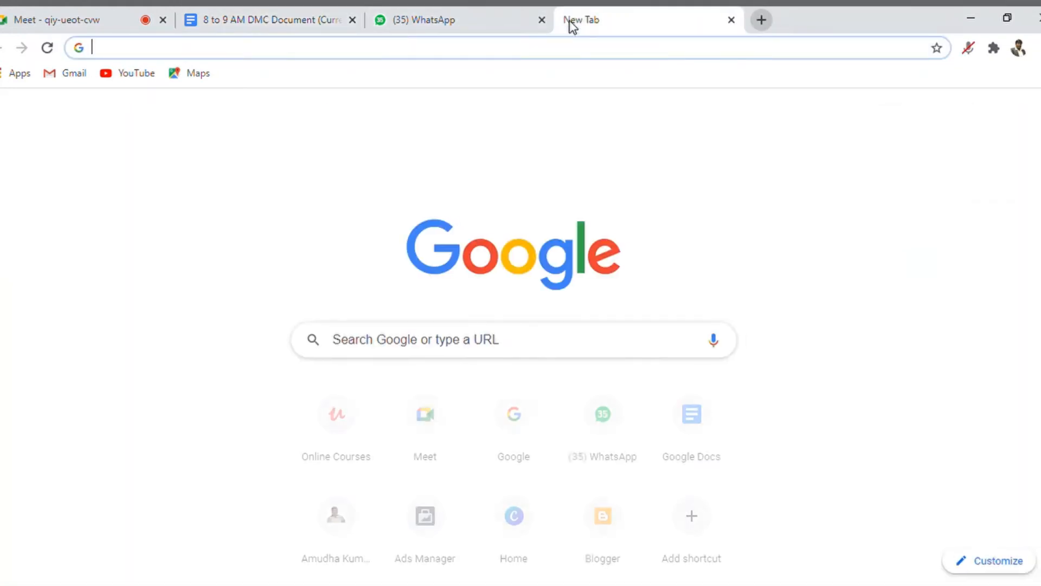
type("sheets.google.com")
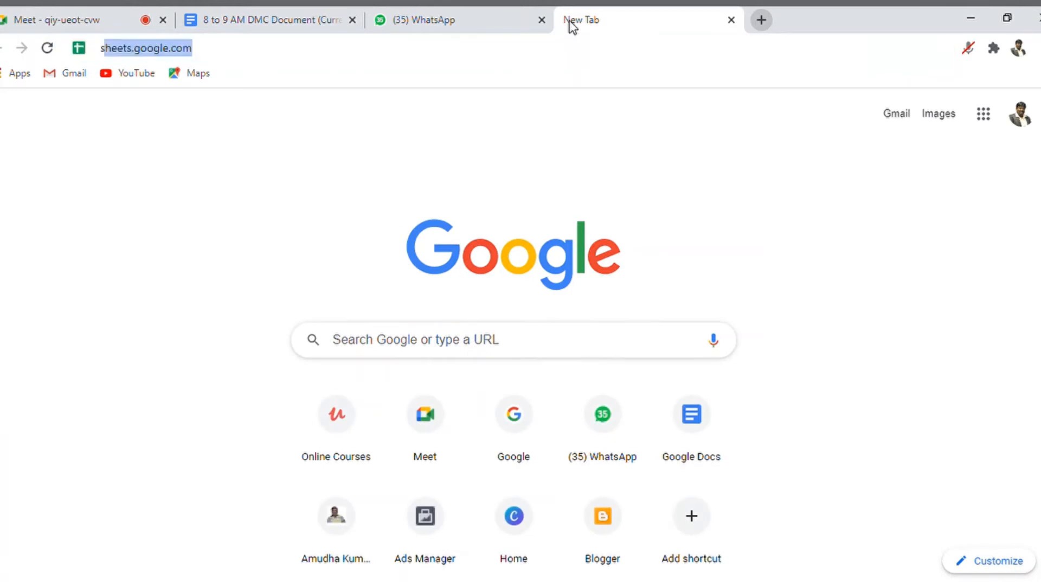
type("site")
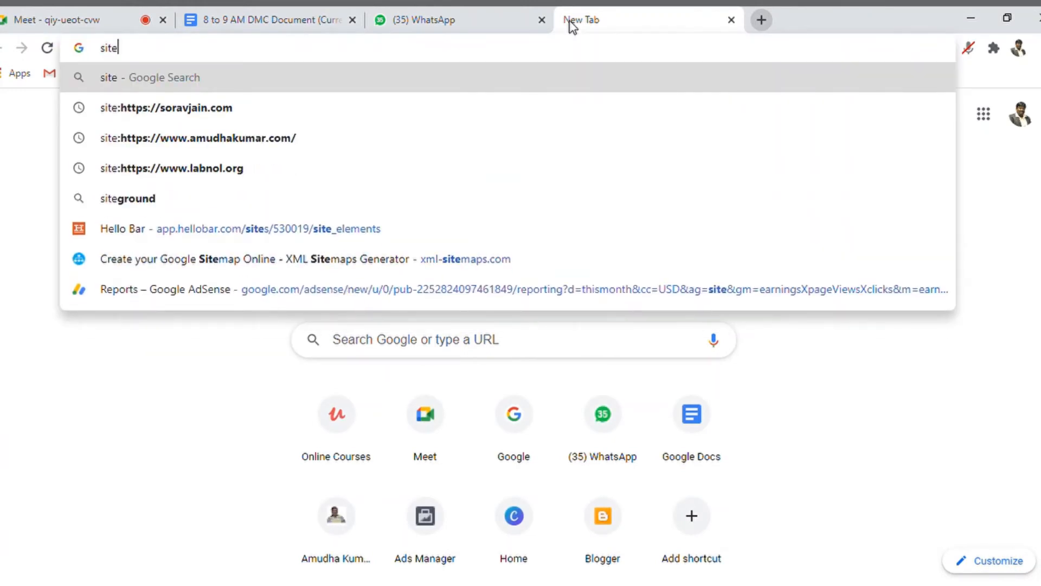
type(":https://www.amudhakumar.com/")
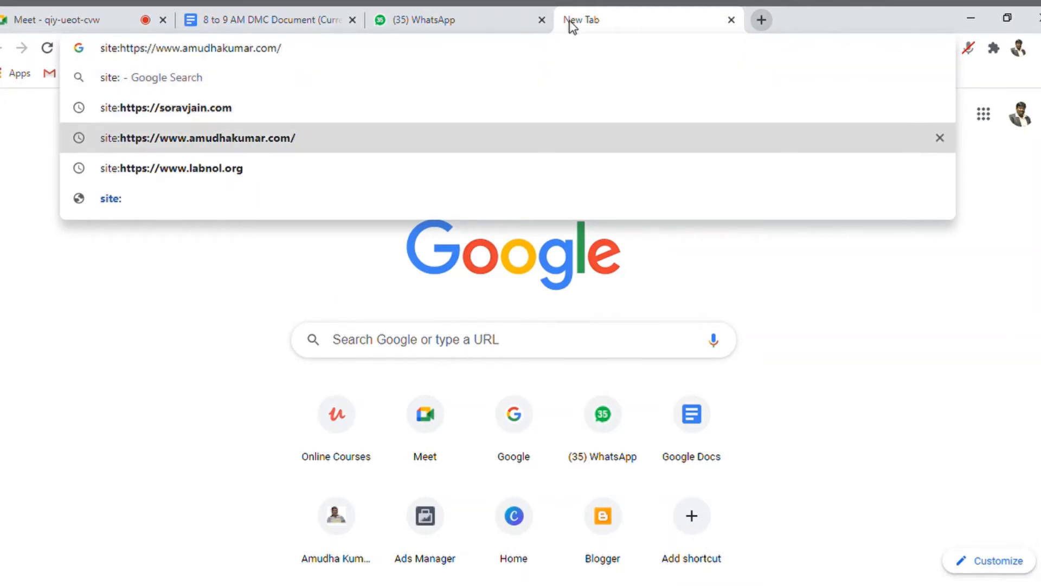
left_click(199, 137)
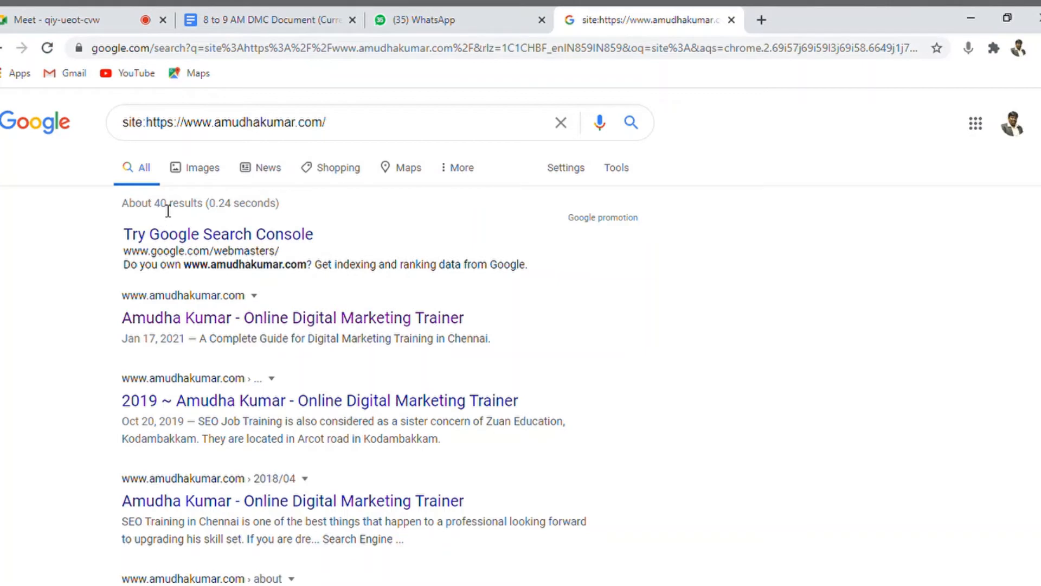
- Search site: amudhakumar.com/seo-training.html, note it matched no documents, then return to the 40-result listing
double_click(158, 203)
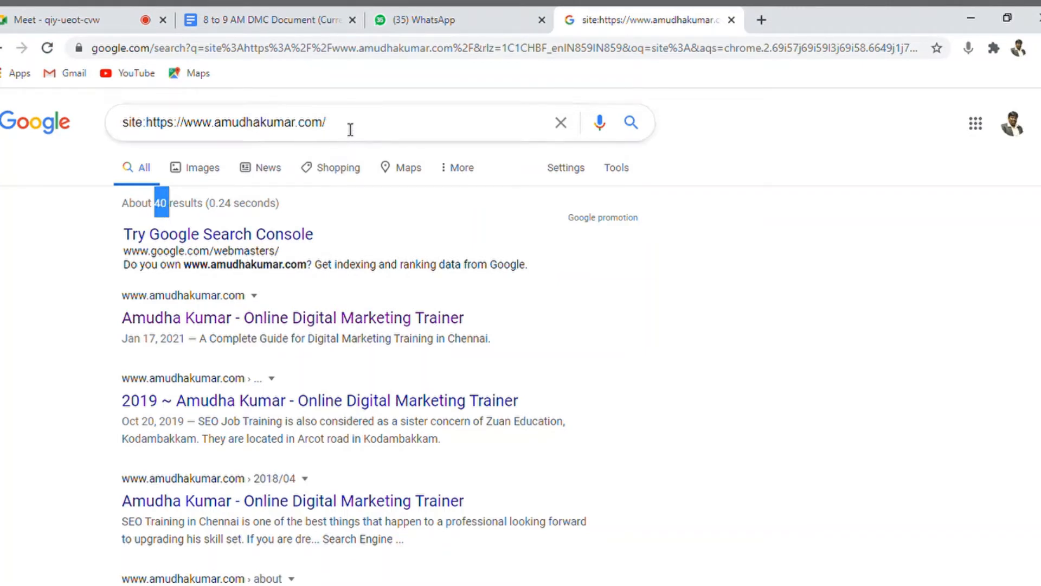
type("seo")
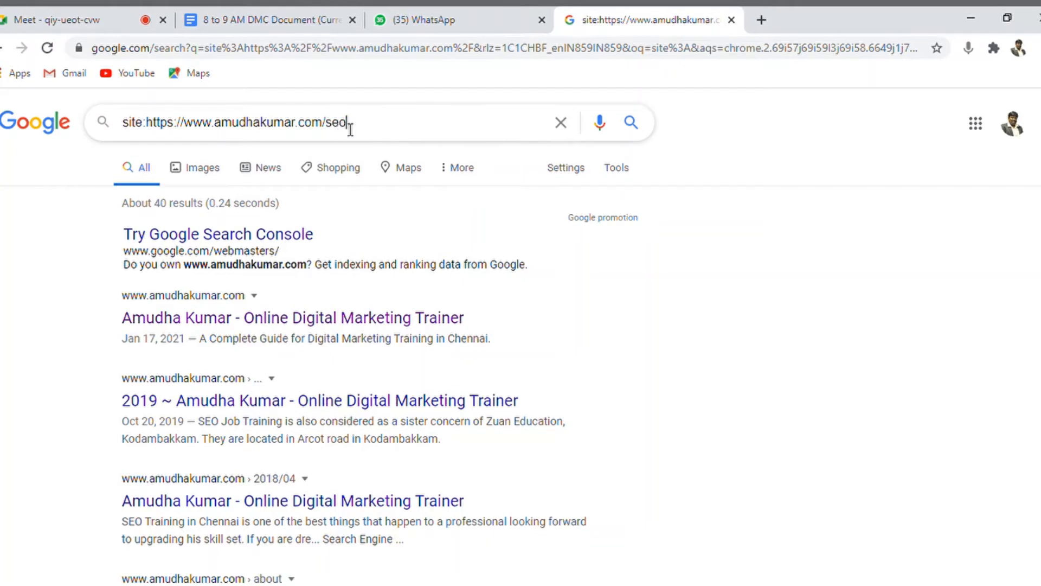
type("-training")
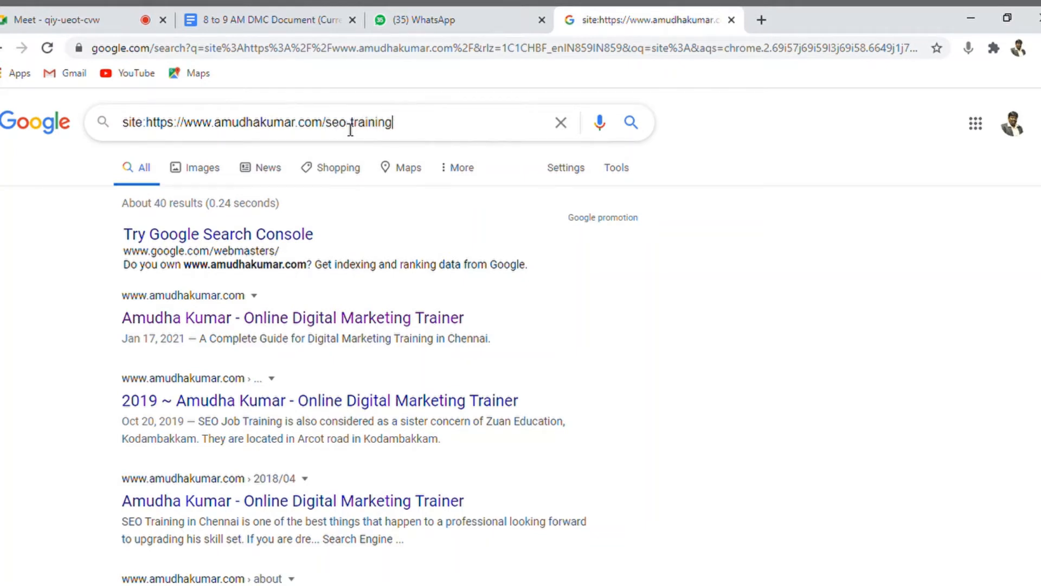
type(".")
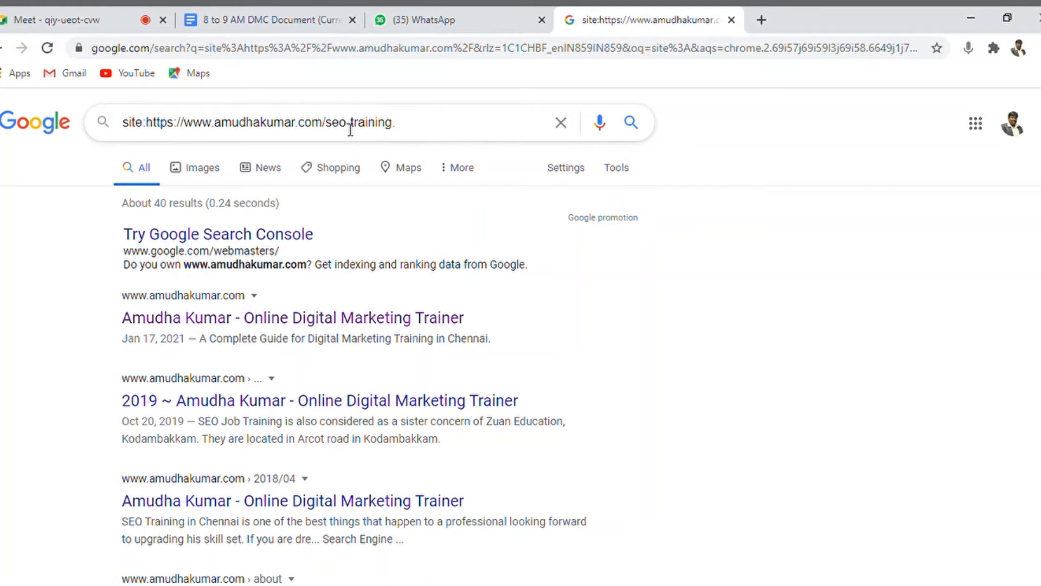
type("html")
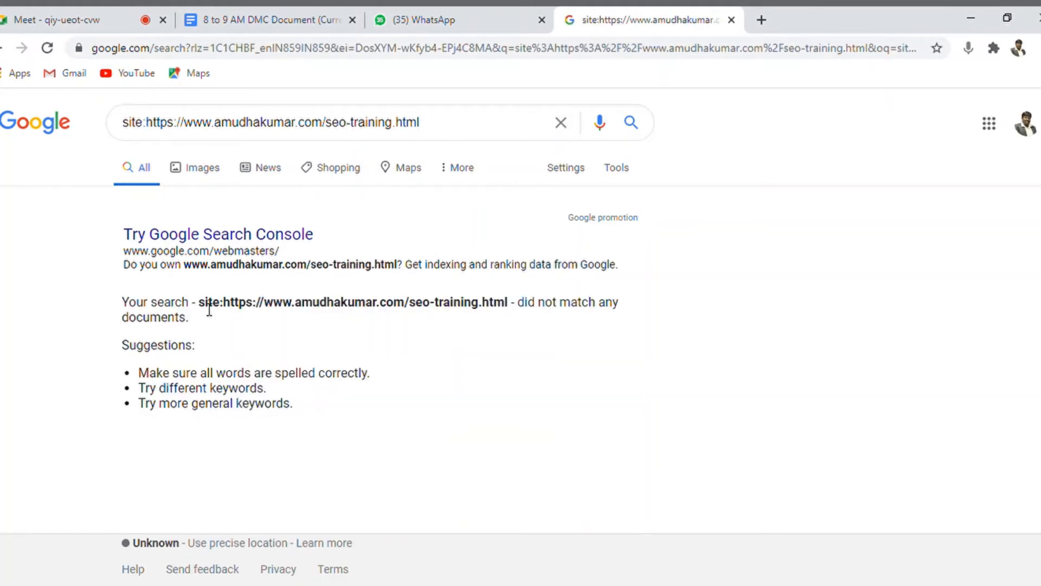
left_click_drag(197, 301, 335, 302)
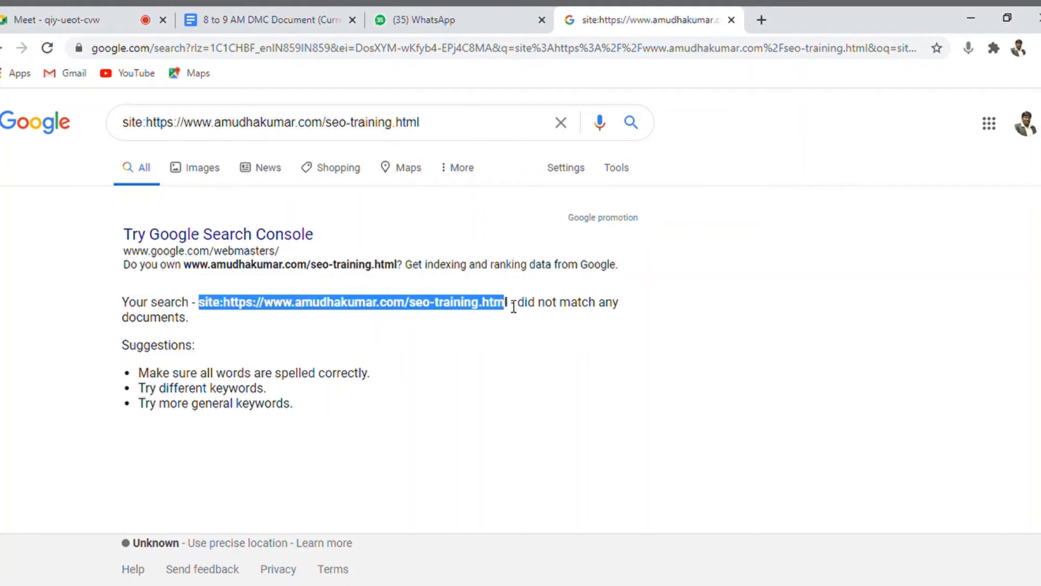
left_click(488, 340)
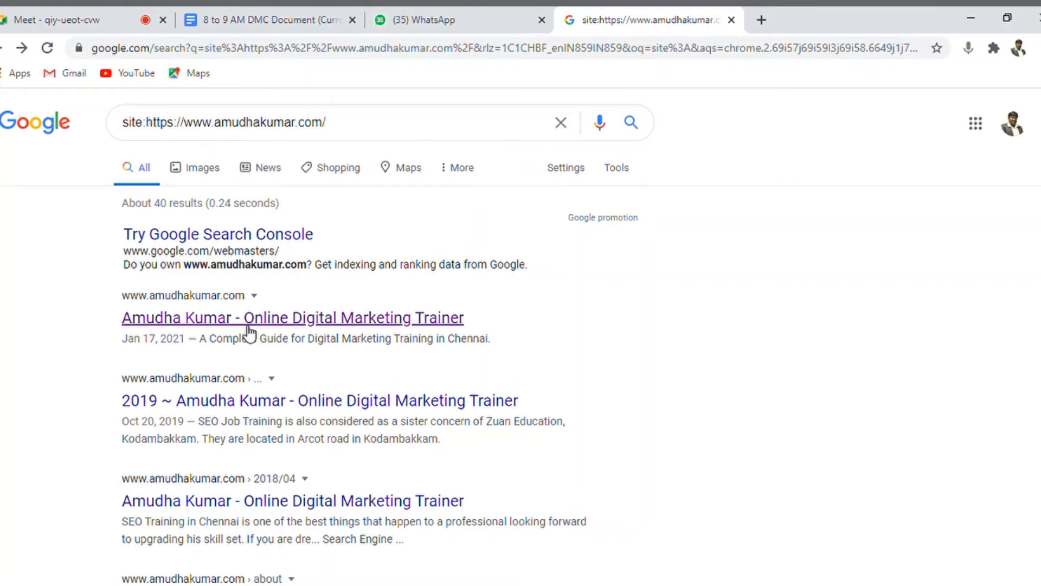
- Search 'deindexed meaning', copy the thin-content featured snippet and return to the document
left_click(266, 20)
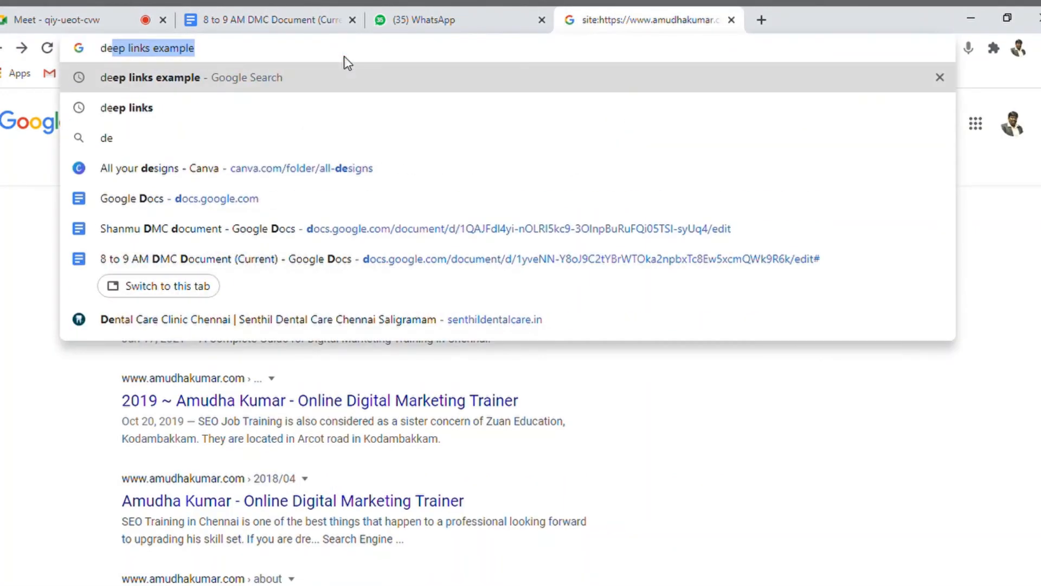
type("deindexed")
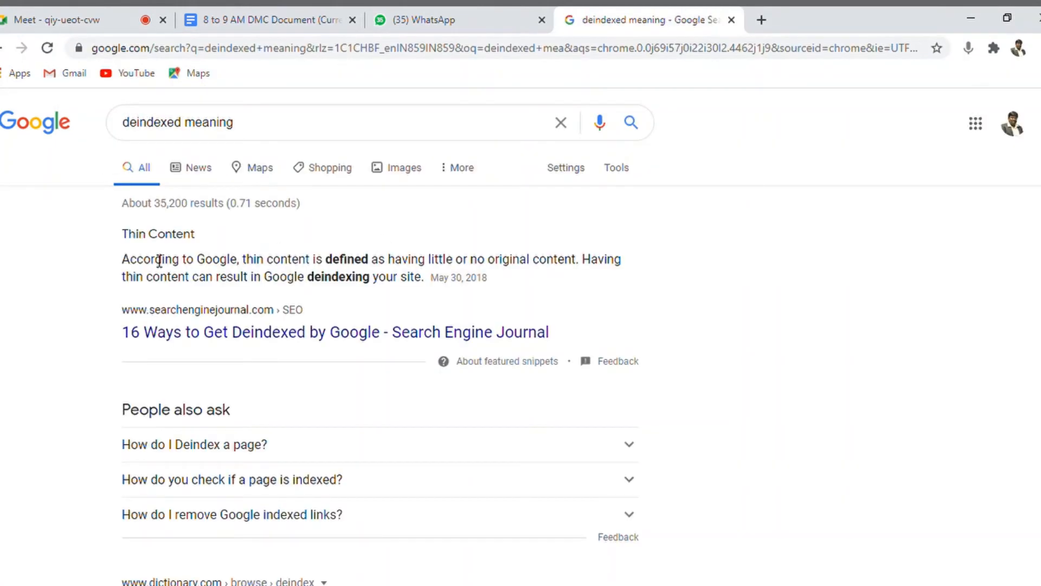
double_click(150, 259)
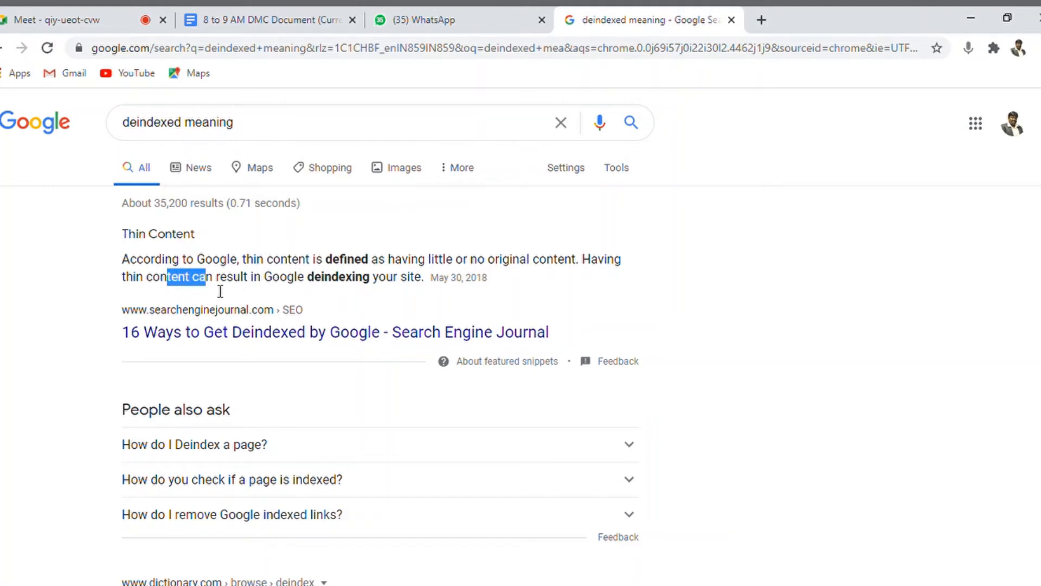
left_click(416, 277)
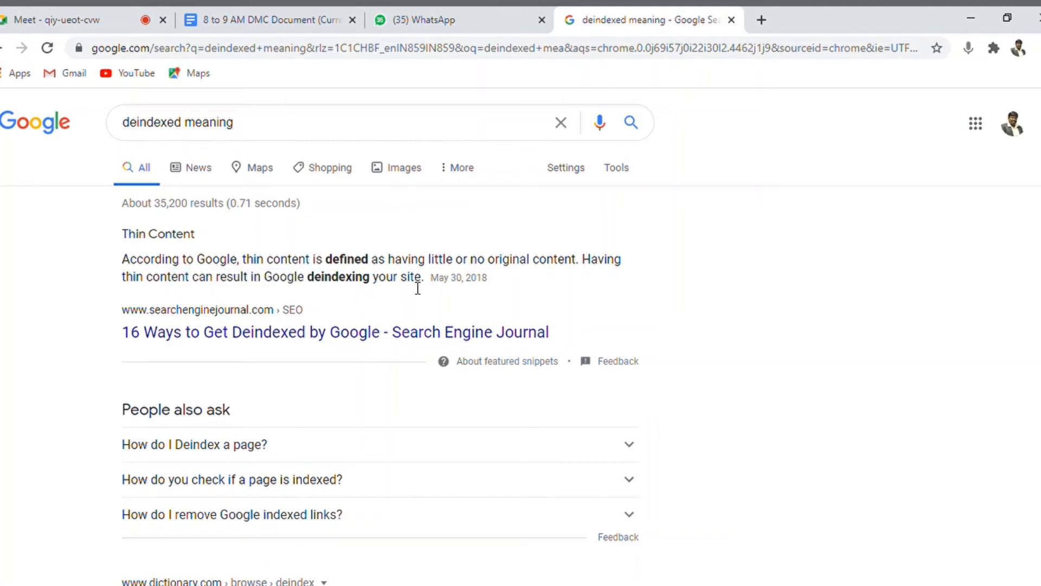
left_click_drag(235, 277, 420, 277)
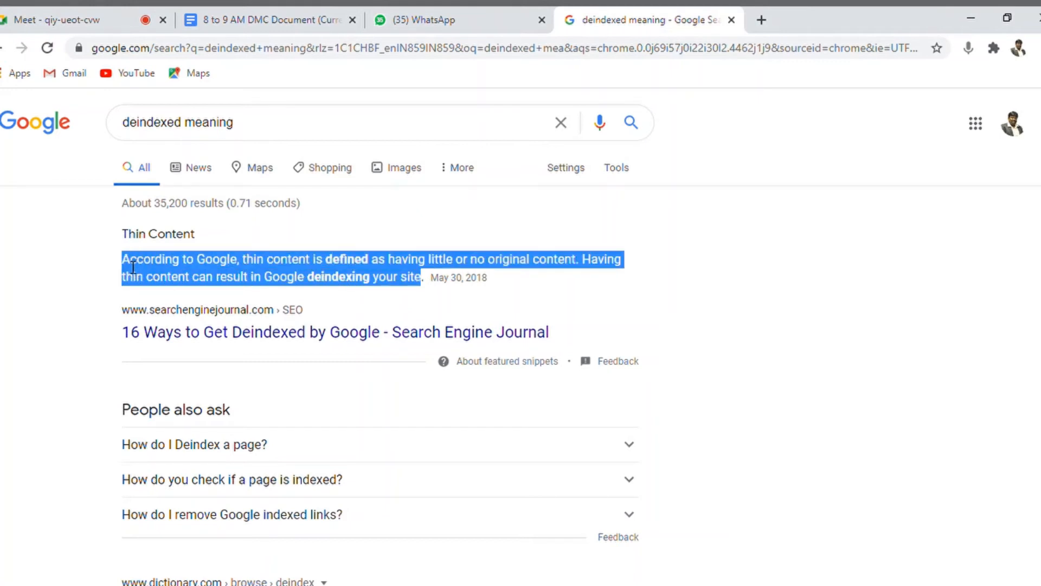
type("Google deindexing your site")
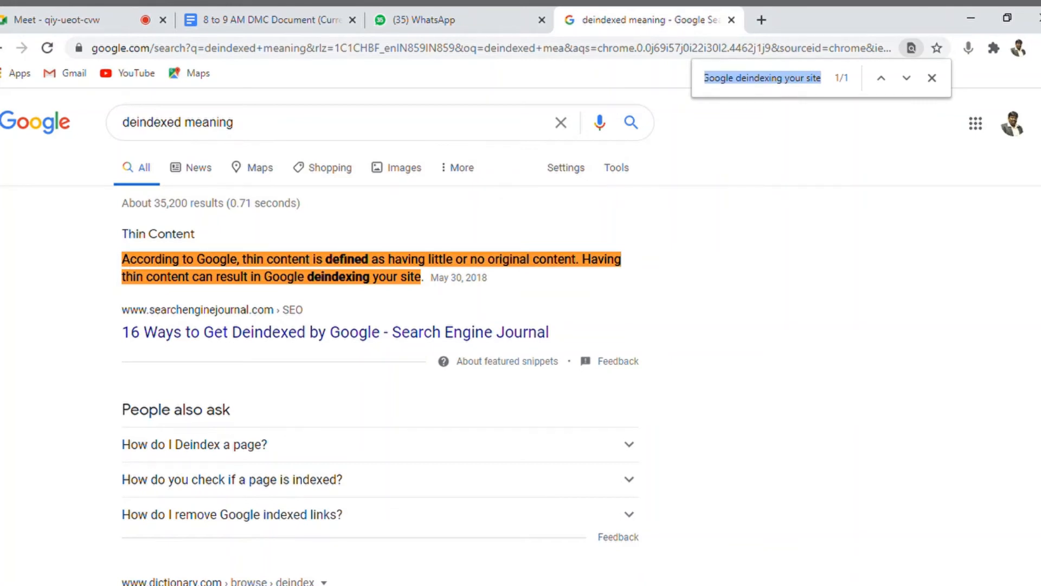
left_click(266, 19)
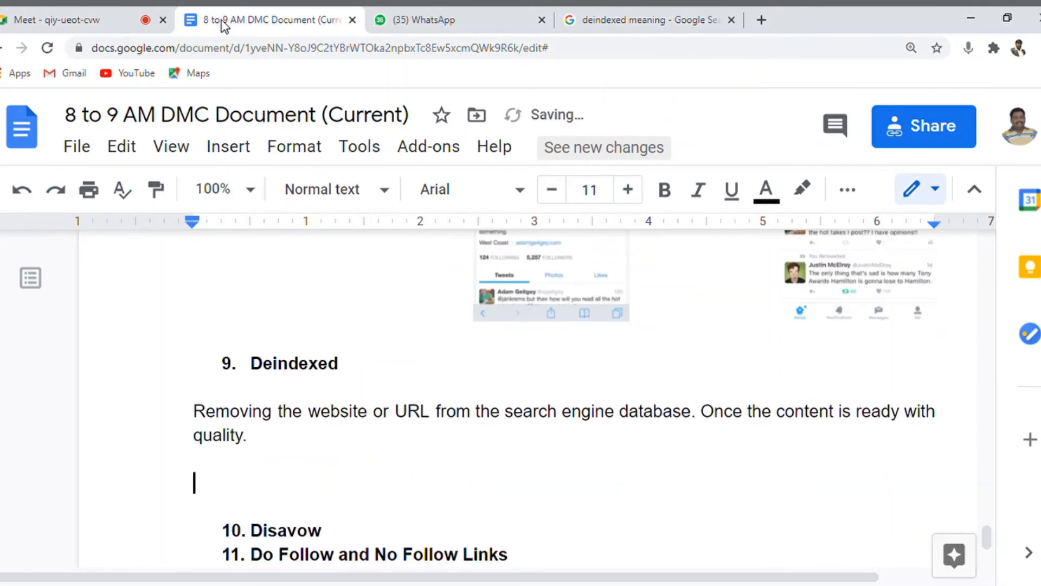
- Paste the 'According to Google, thin content...' quote with a full stop, then return to the results
type("According to Google, thin content is defined as having little or no original content. Having thin content can result in Google deindexing your site")
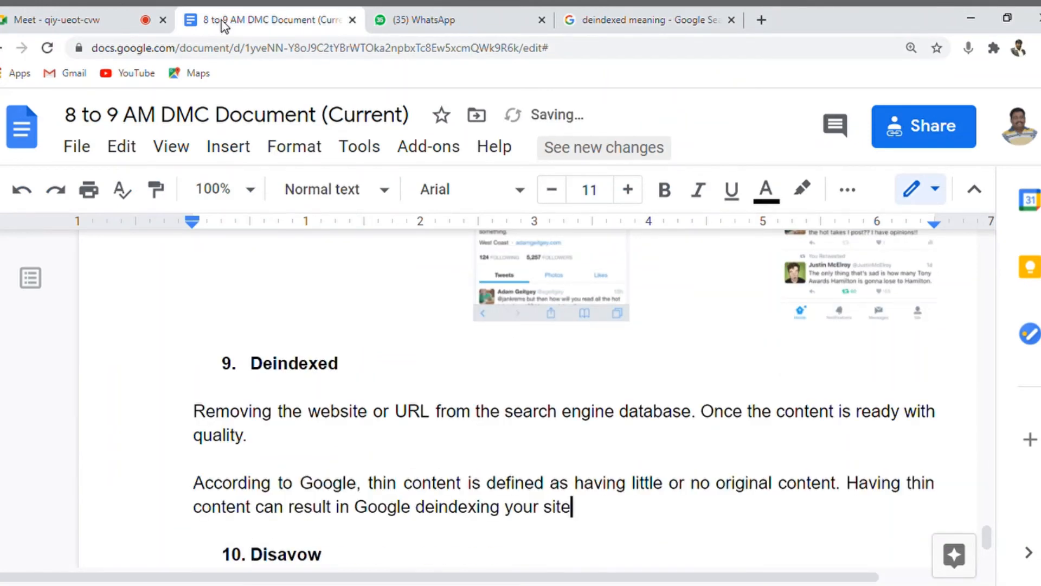
type(".")
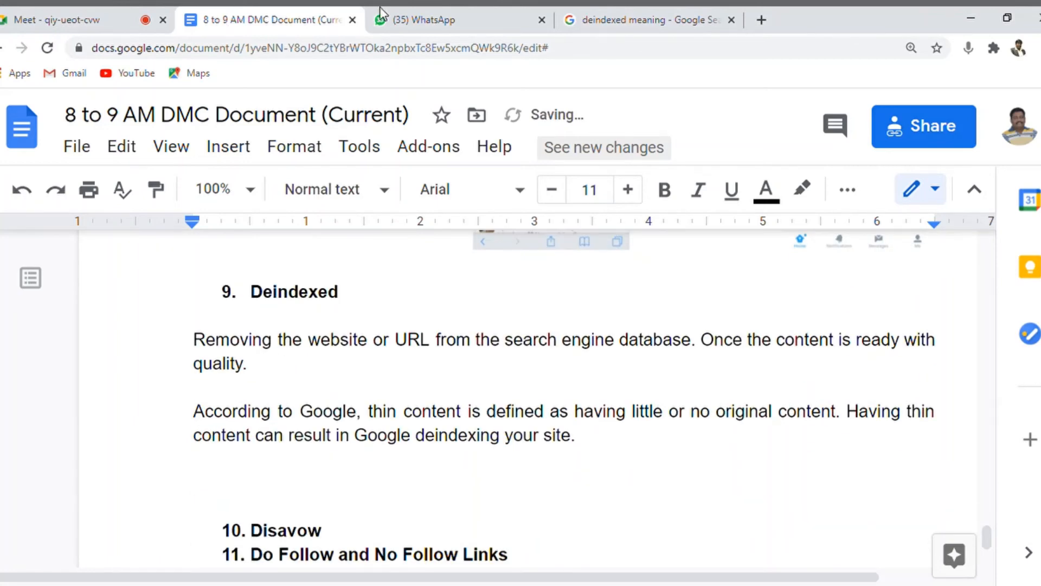
left_click(644, 20)
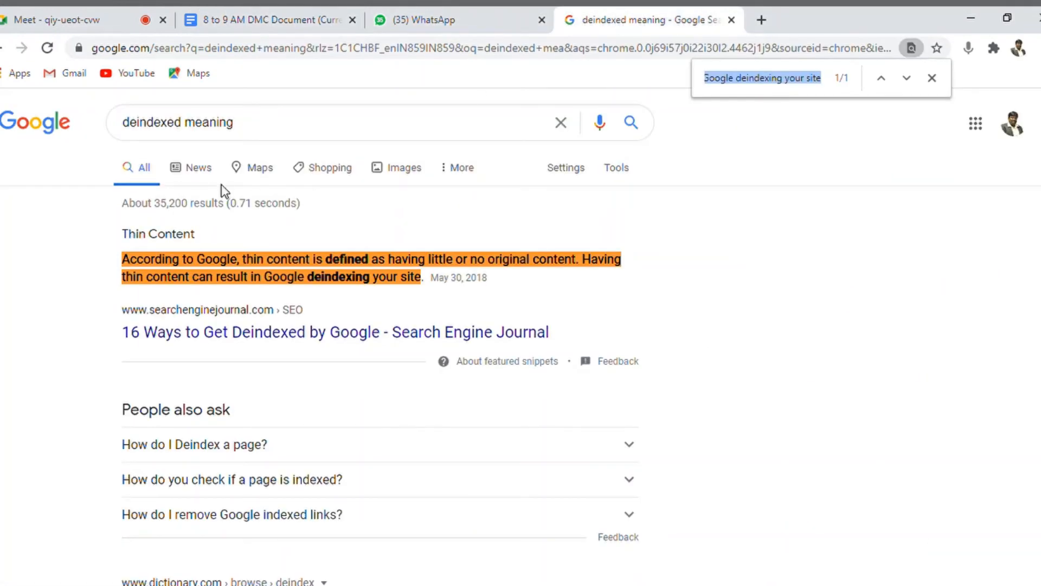
- Browse the image results for 'deindexed meaning' looking for a suitable chart
left_click(404, 167)
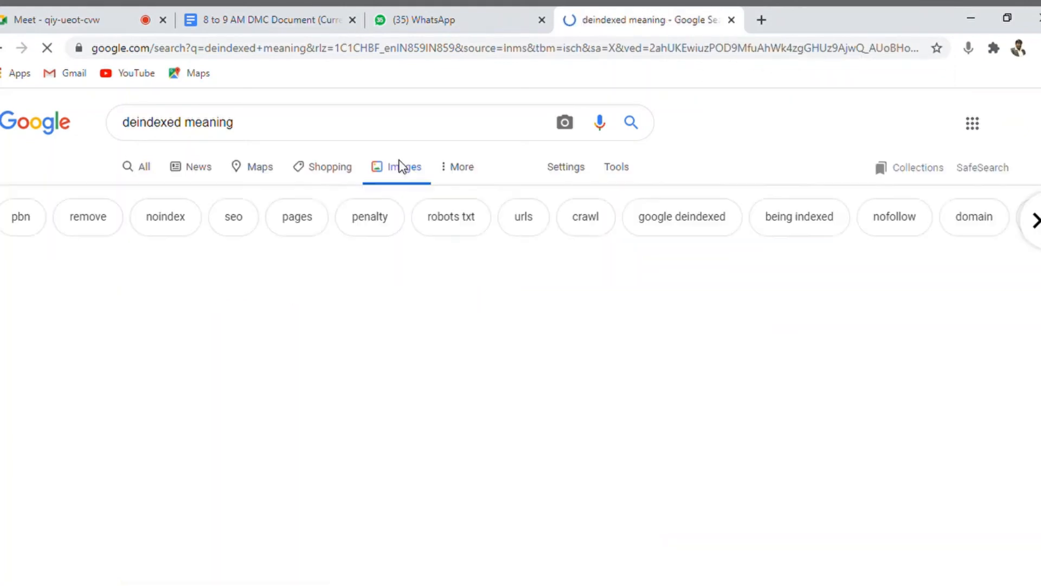
left_click(403, 167)
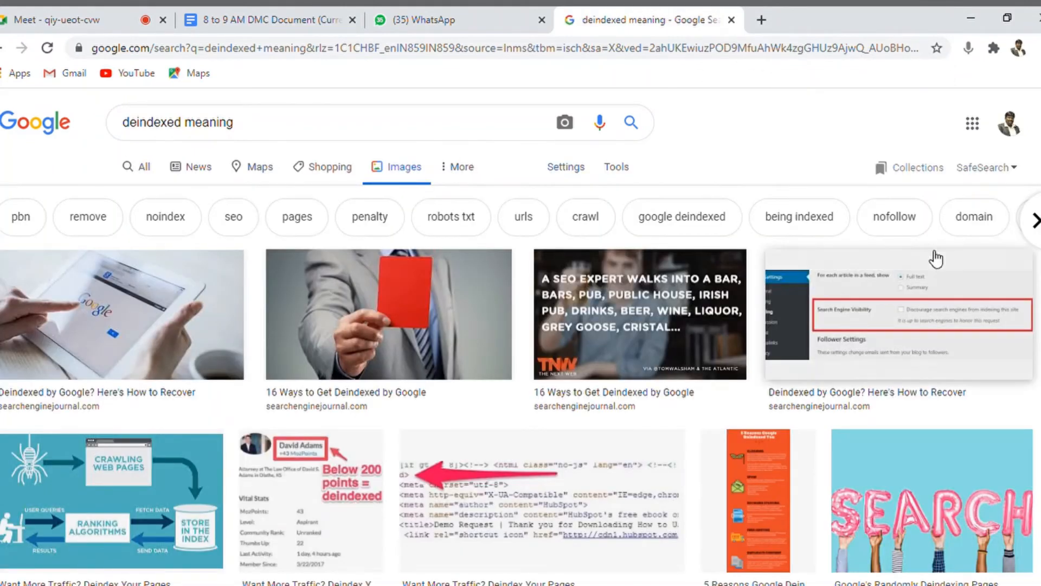
scroll("down", 3)
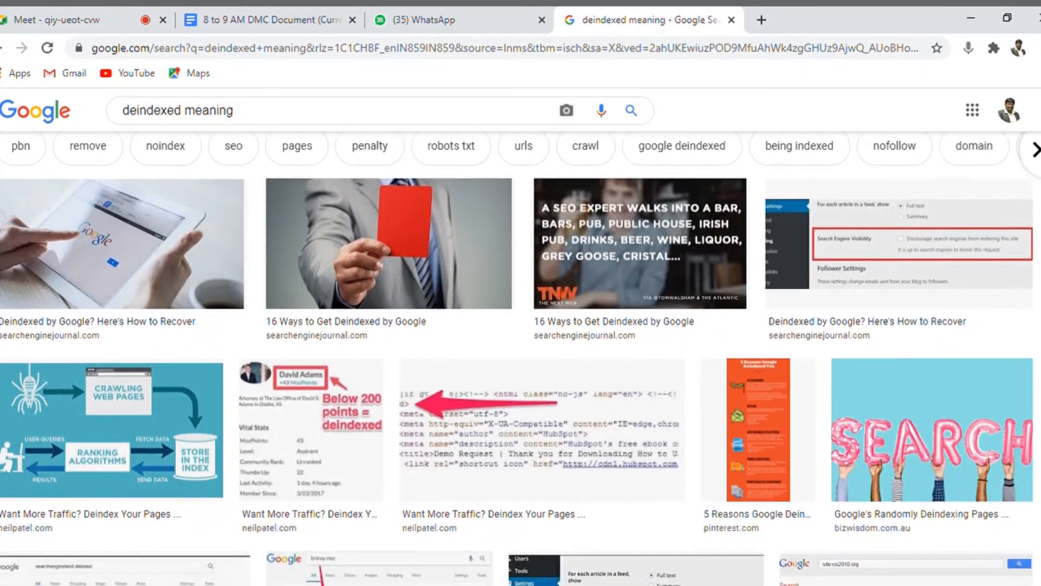
scroll("down", 3)
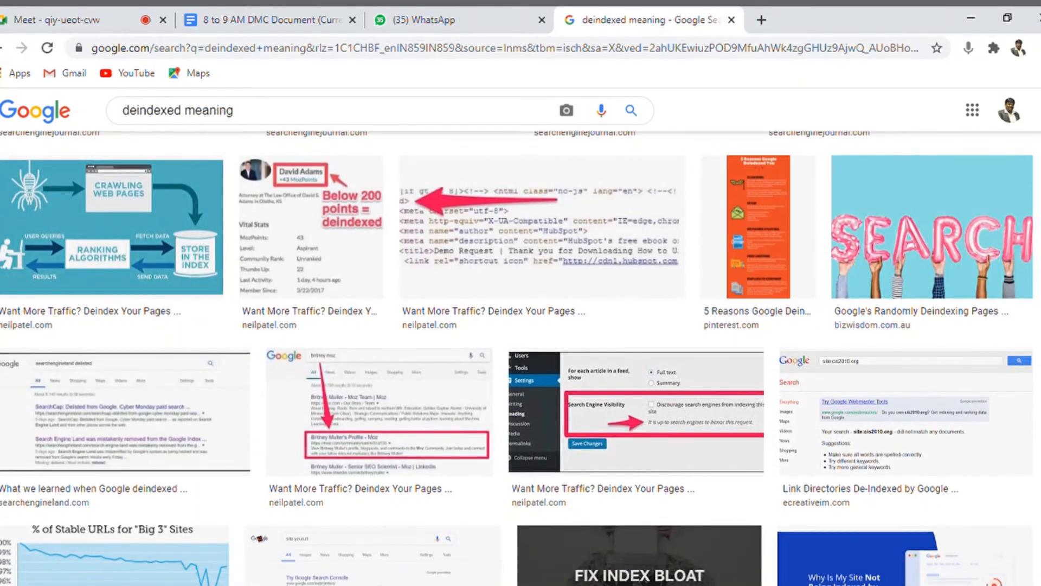
scroll("down", 3)
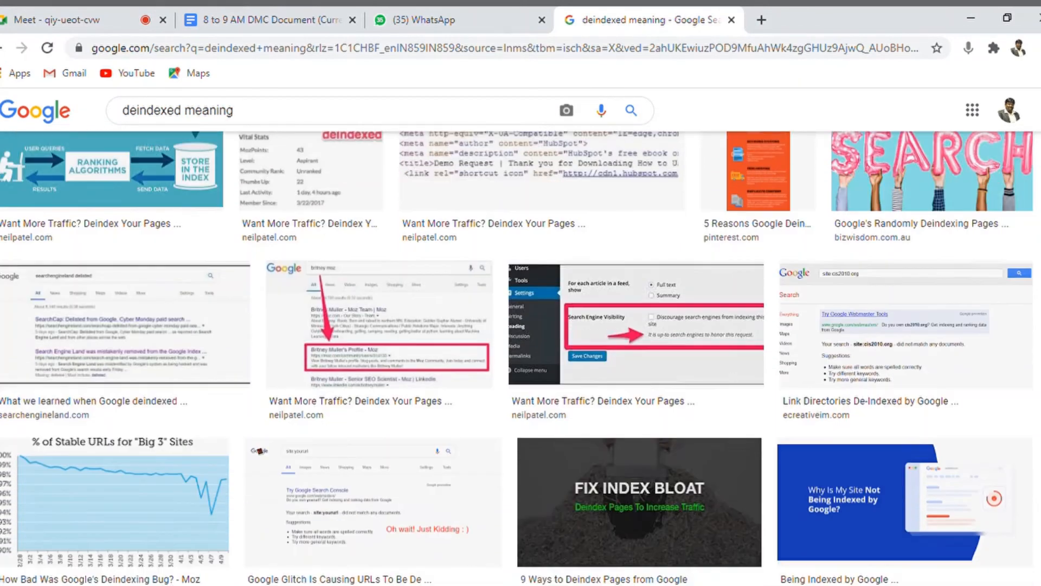
scroll("down", 3)
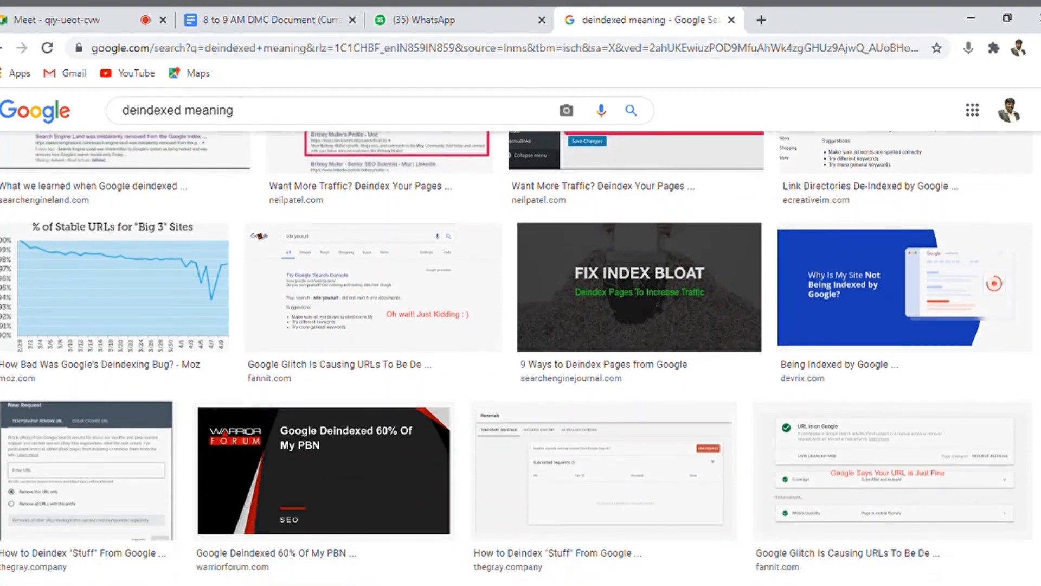
scroll("down", 3)
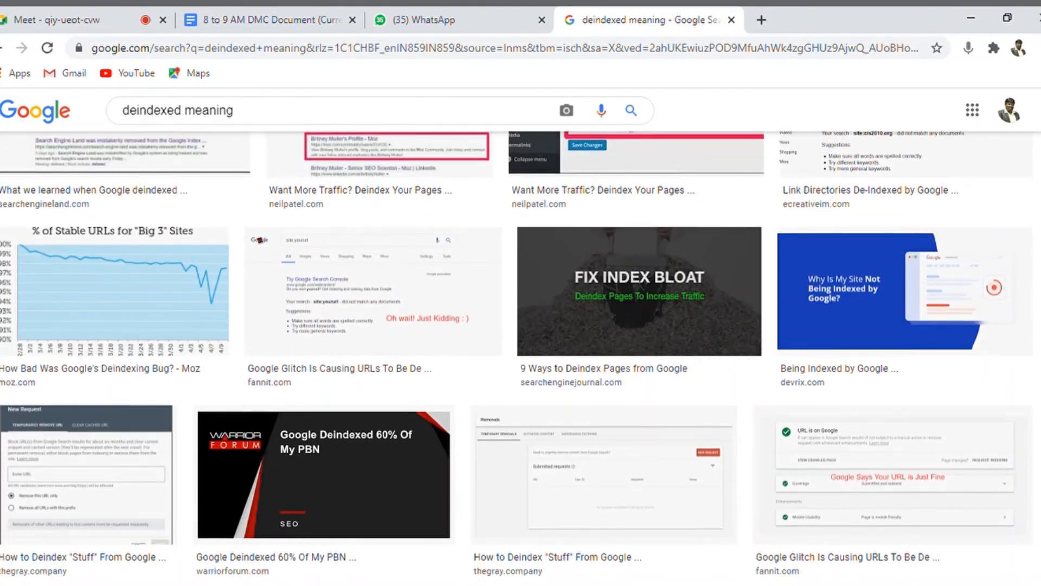
scroll("down", 3)
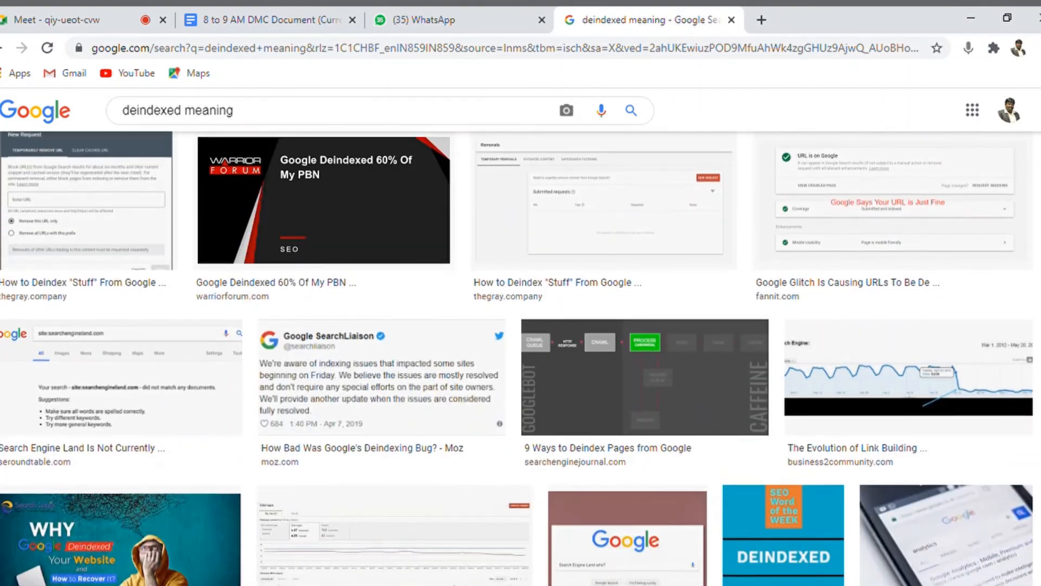
scroll("down", 3)
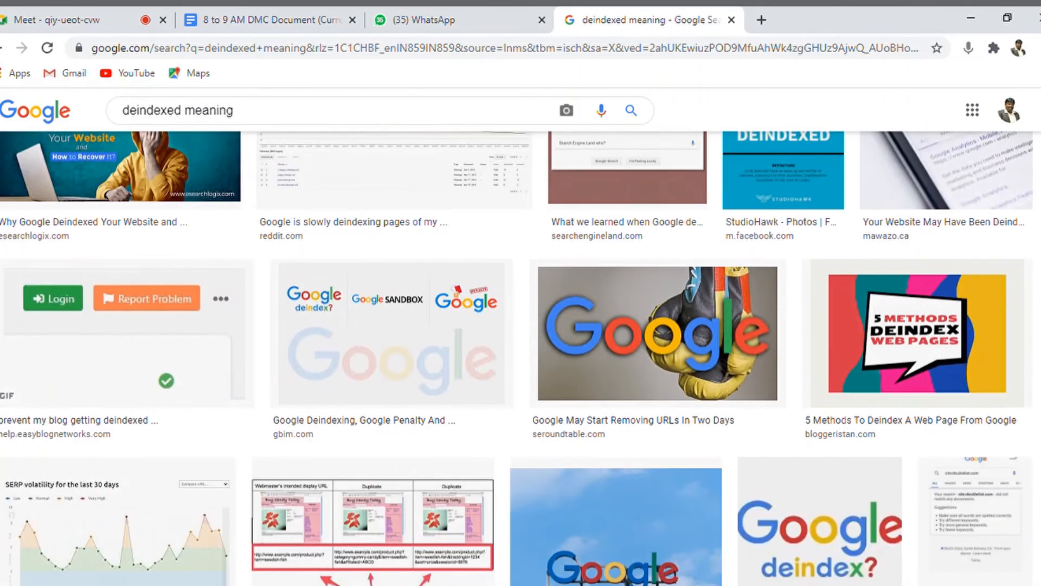
scroll("down", 3)
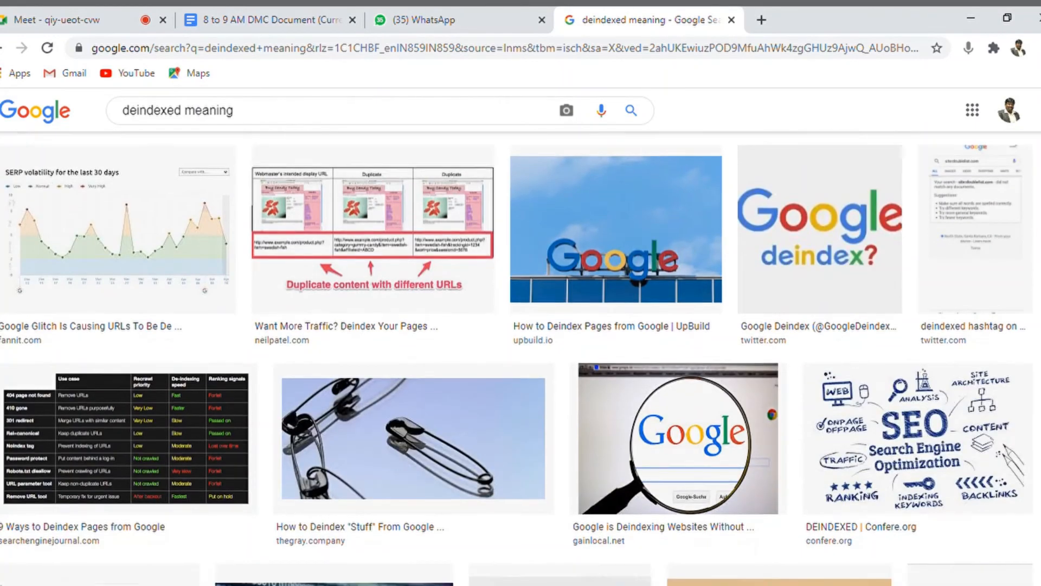
scroll("down", 3)
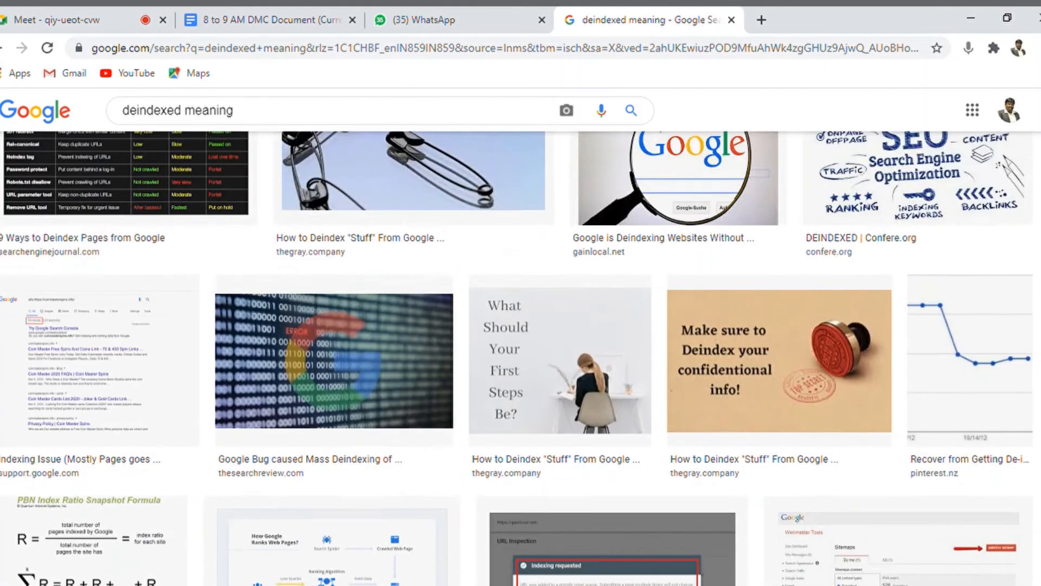
scroll("down", 3)
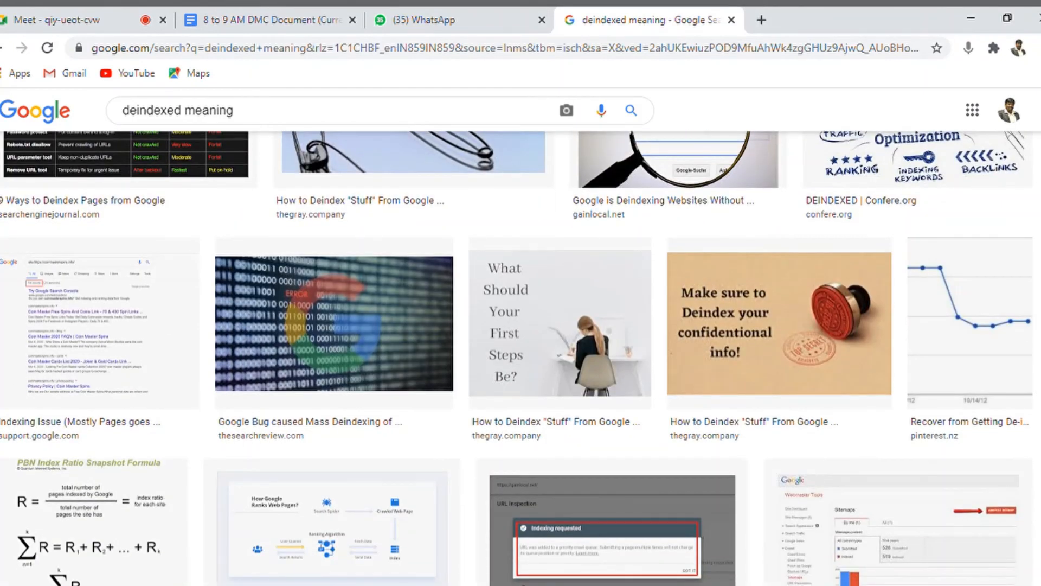
mouse_move(969, 313)
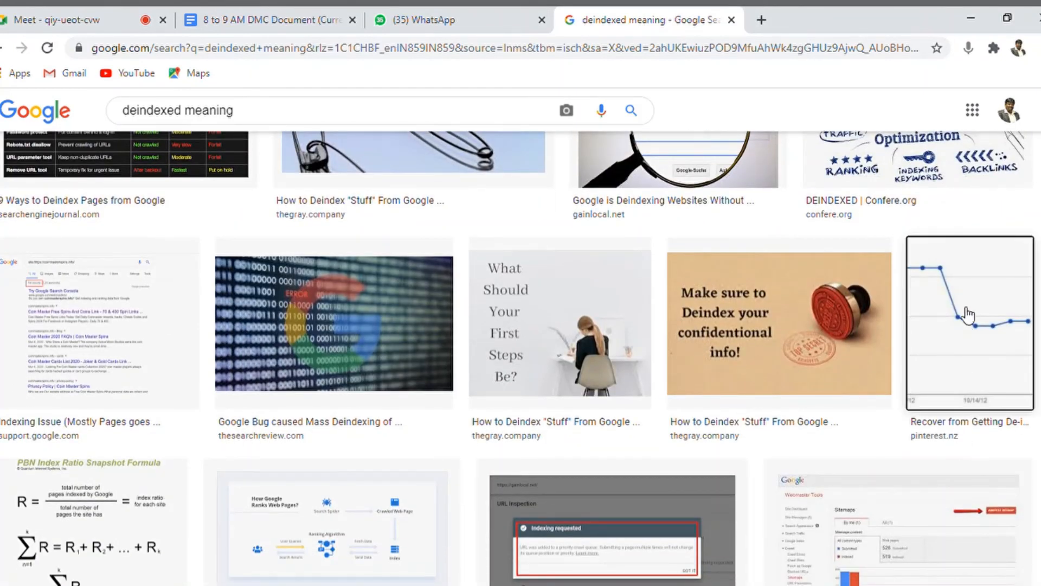
- Open the preview of the total indexed pages drop chart from Related images
left_click(966, 319)
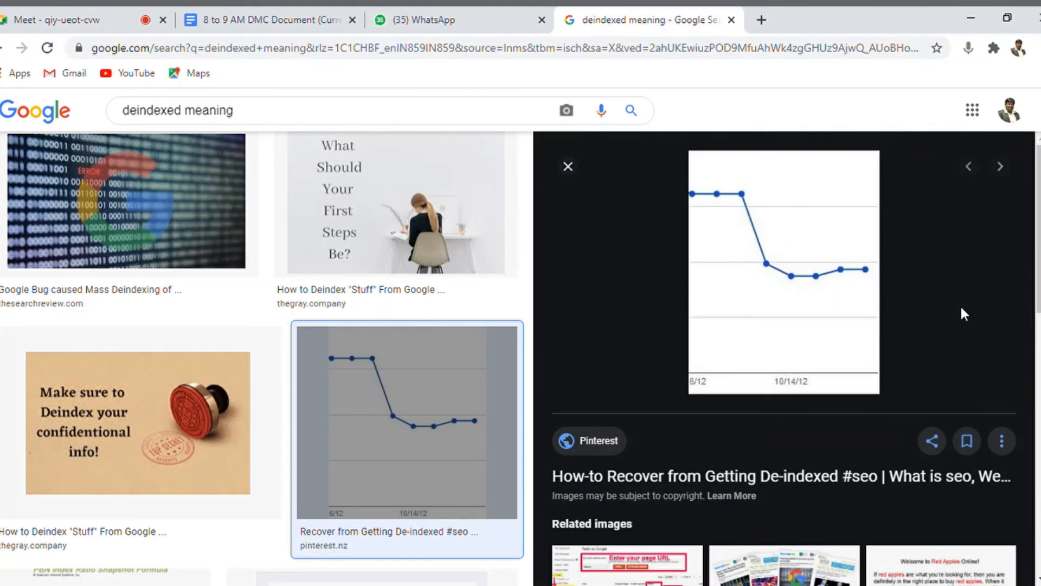
scroll("down", 3)
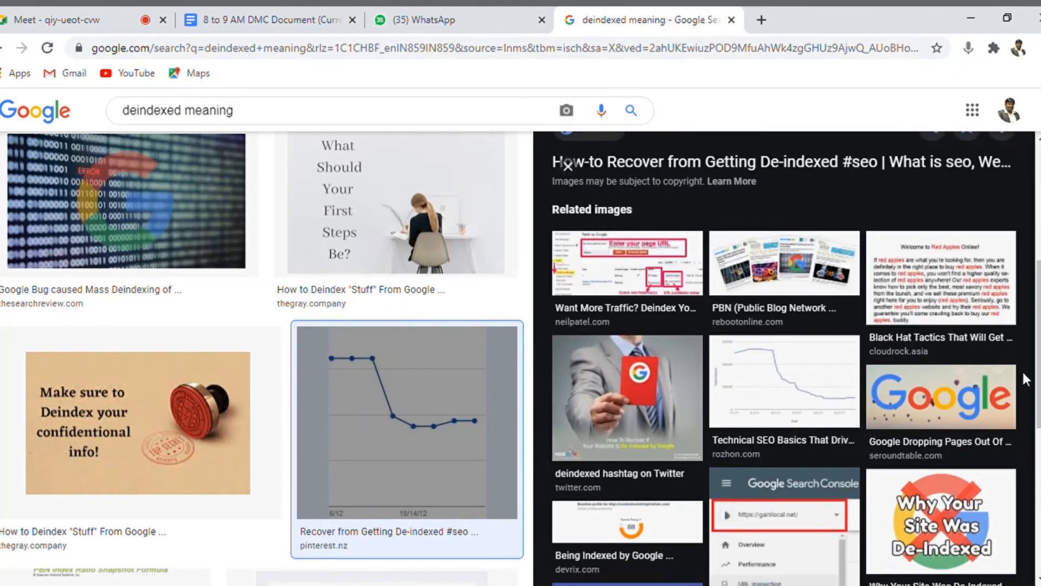
left_click(783, 380)
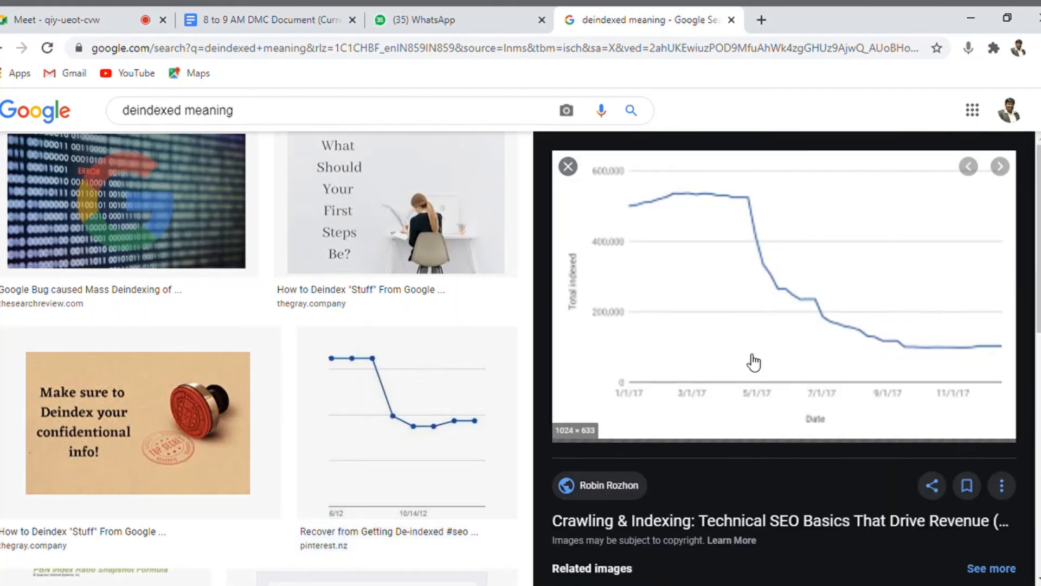
mouse_move(693, 319)
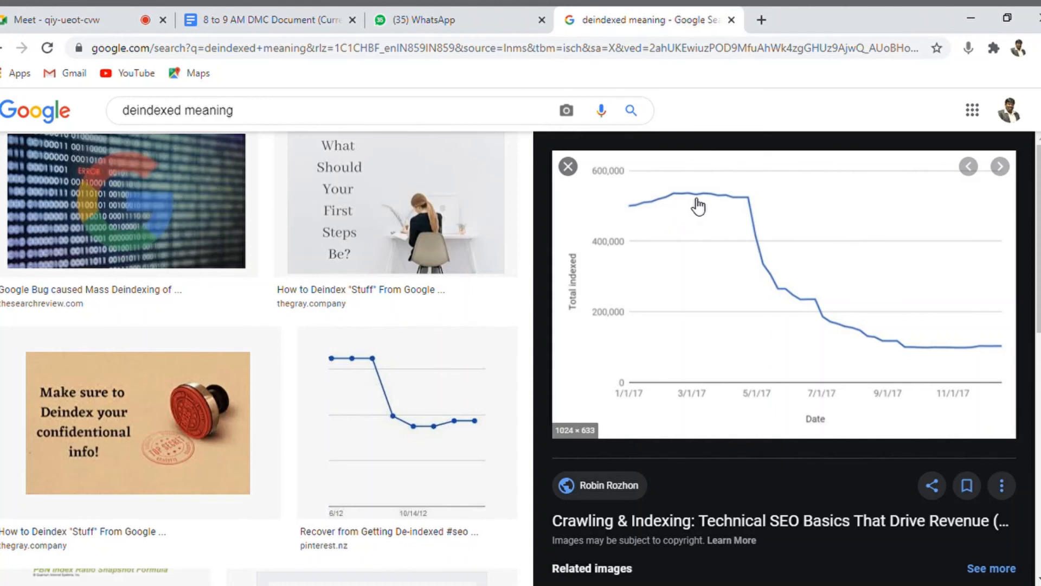
mouse_move(765, 234)
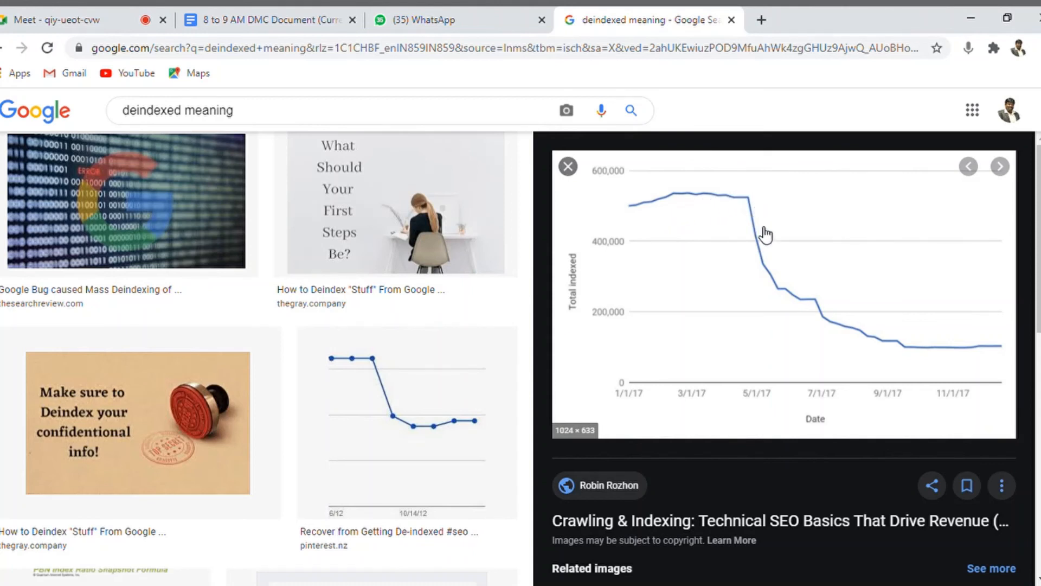
mouse_move(859, 419)
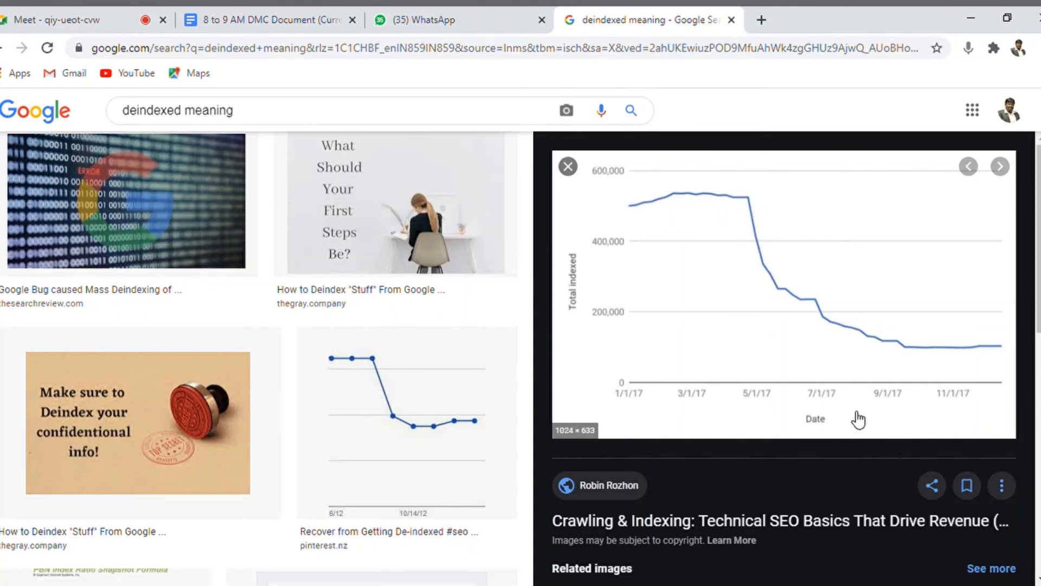
mouse_move(735, 444)
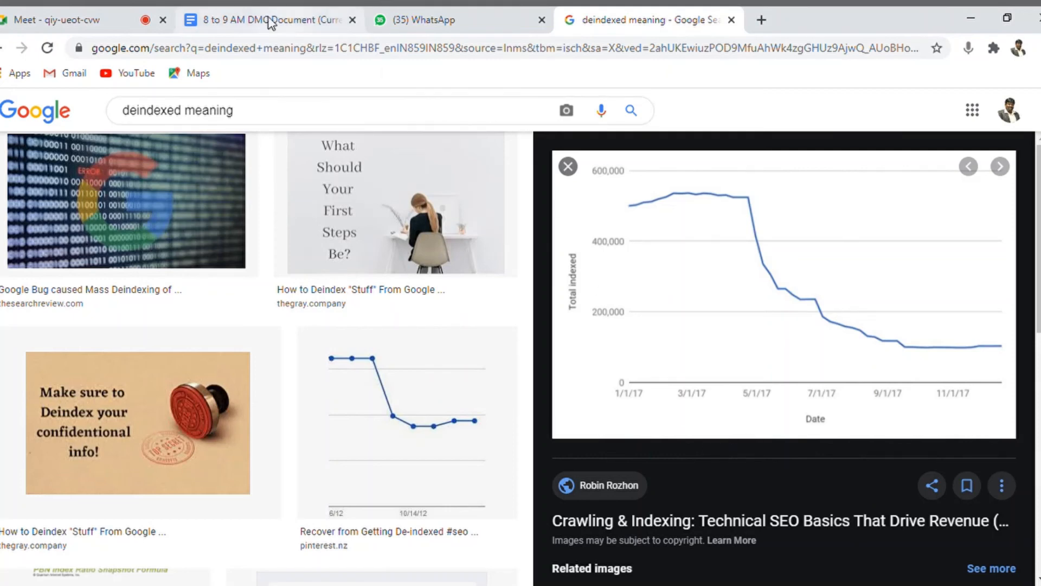
- Return to the document and paste the indexed-pages drop chart beneath the quote
left_click(266, 19)
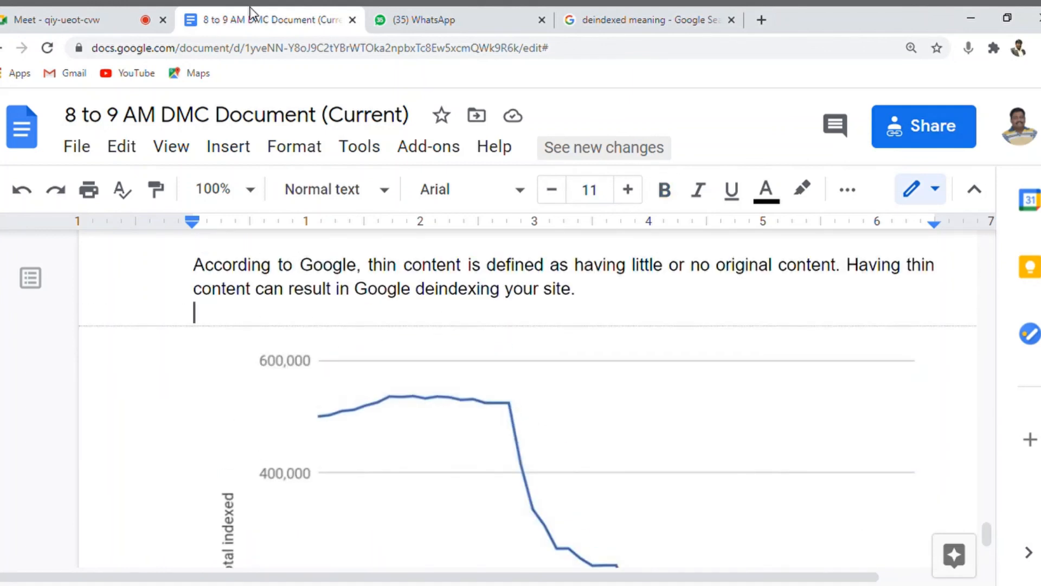
mouse_move(982, 118)
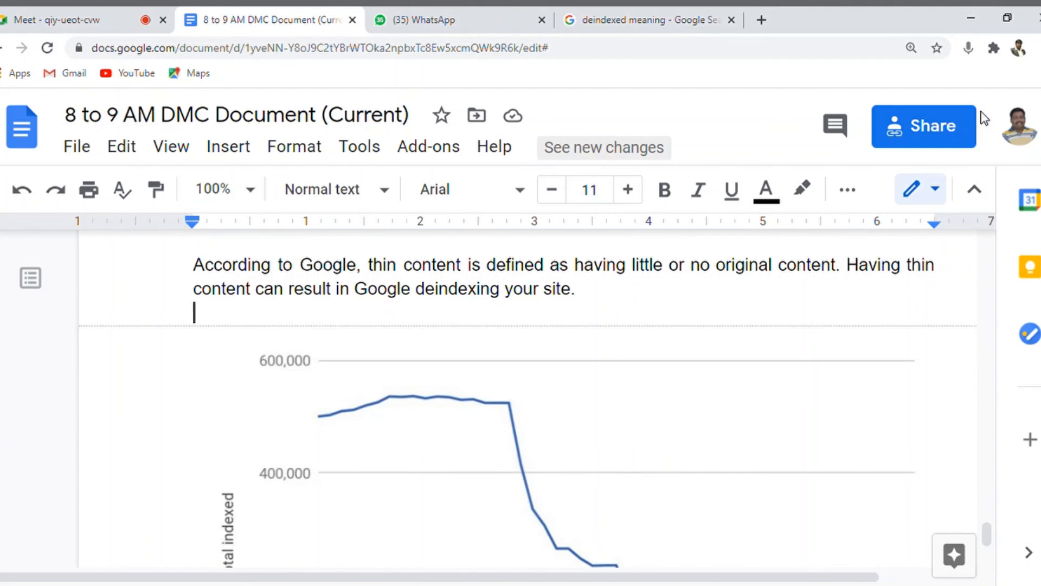